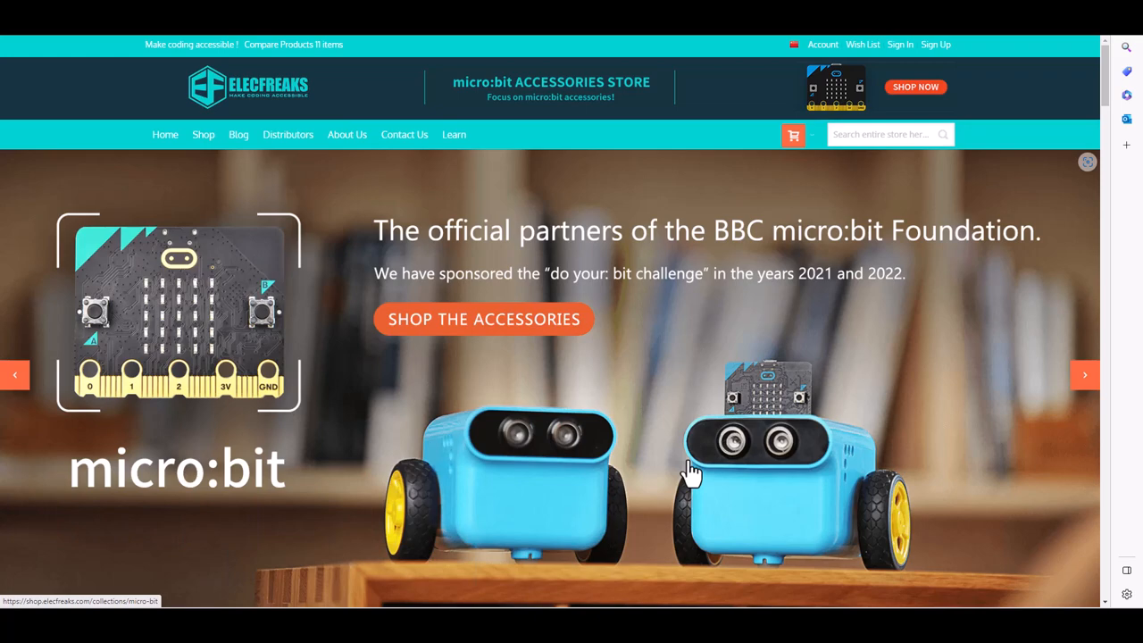
mouse_move(1027, 157)
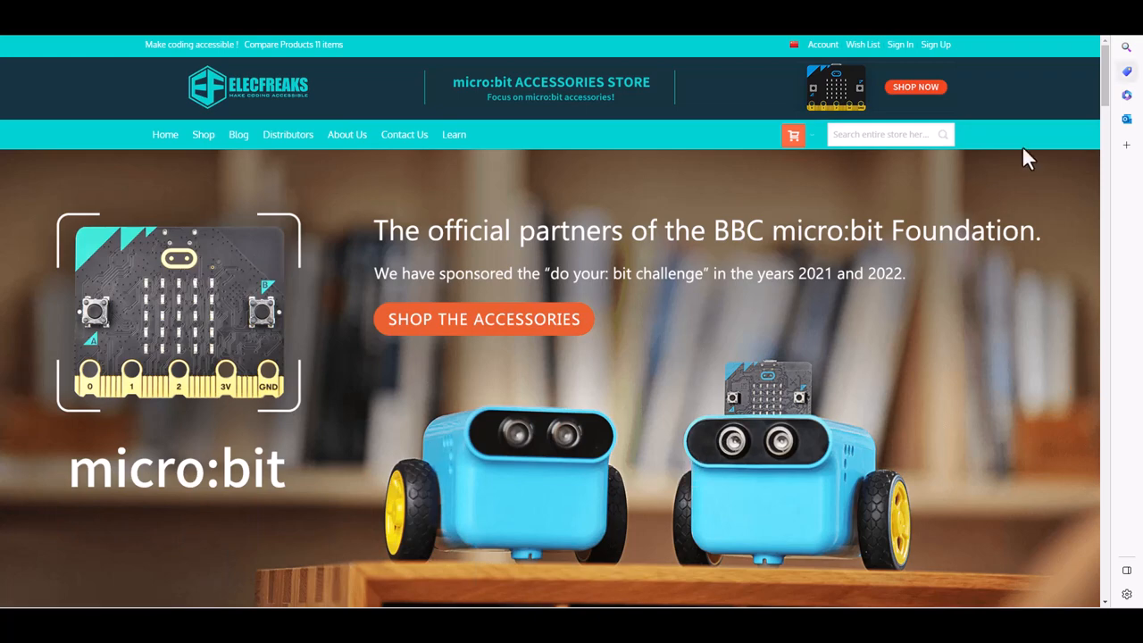
Step: Scroll the ELECFREAKS homepage down to the Best Sellers listings with the Retro Makecode Arcade product
scroll(down, 3)
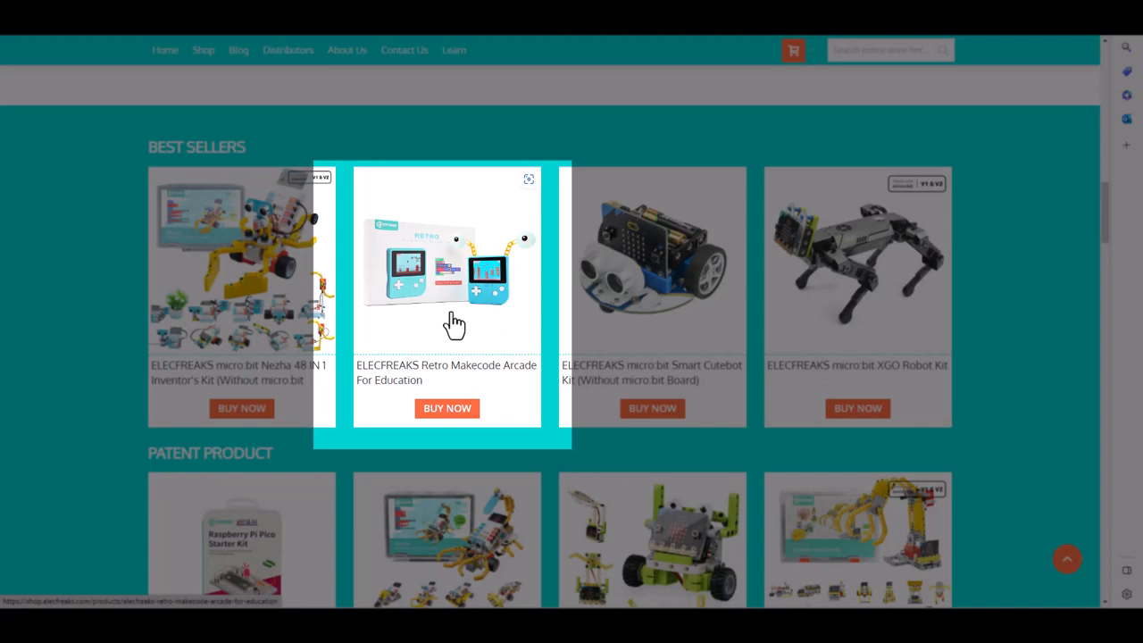
Step: Open the Retro Makecode Arcade product page and scroll through its video and description
click(446, 276)
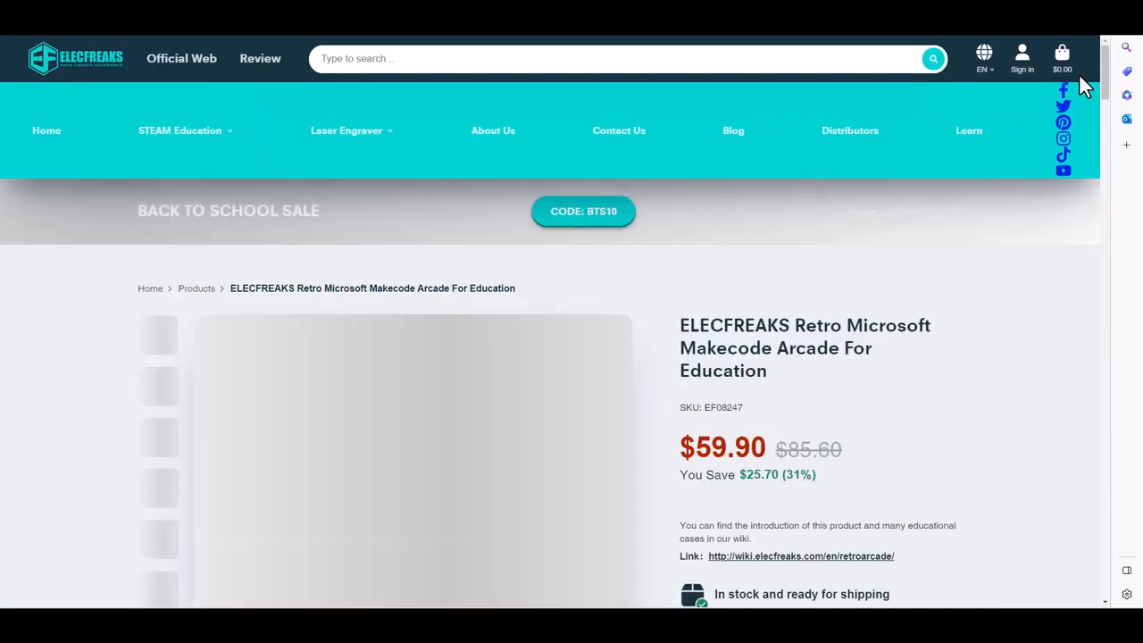
scroll(down, 3)
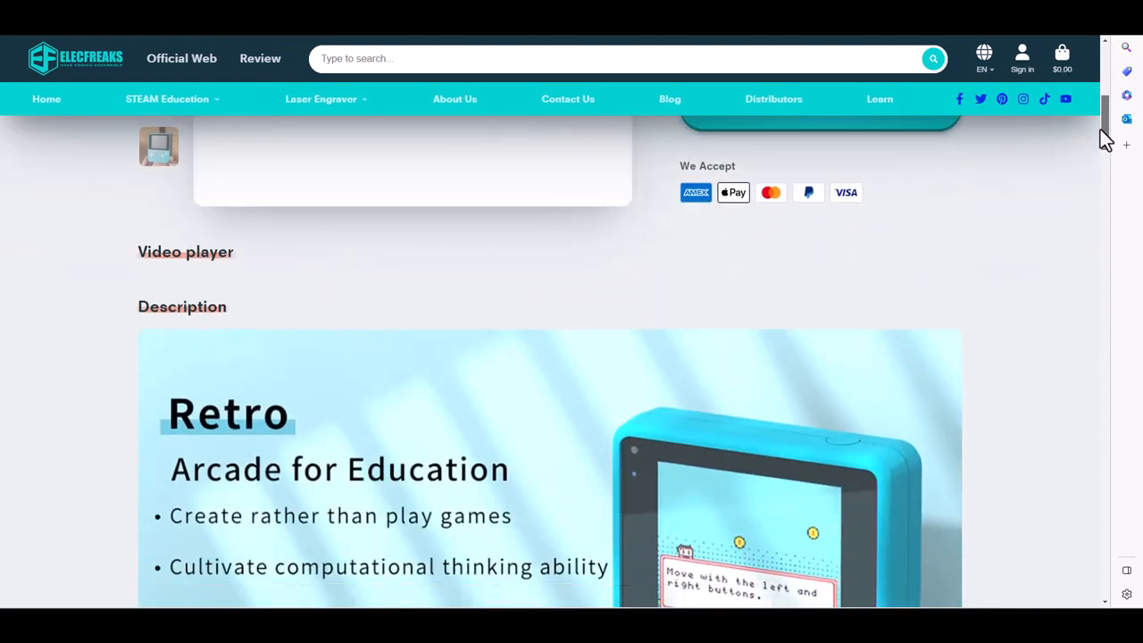
scroll(down, 3)
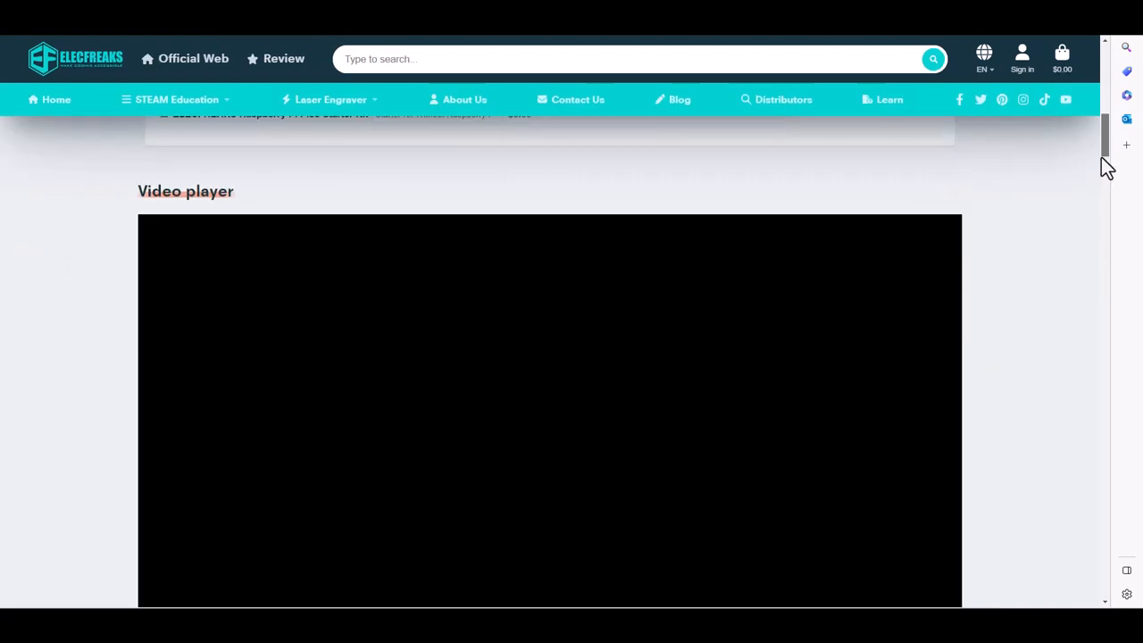
scroll(down, 3)
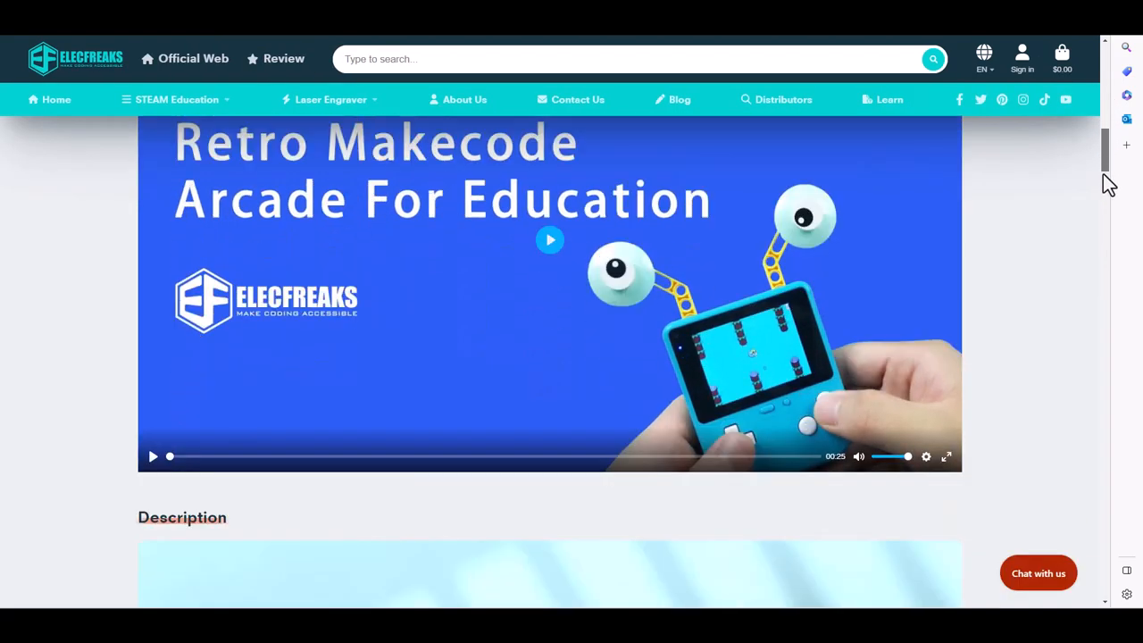
scroll(down, 3)
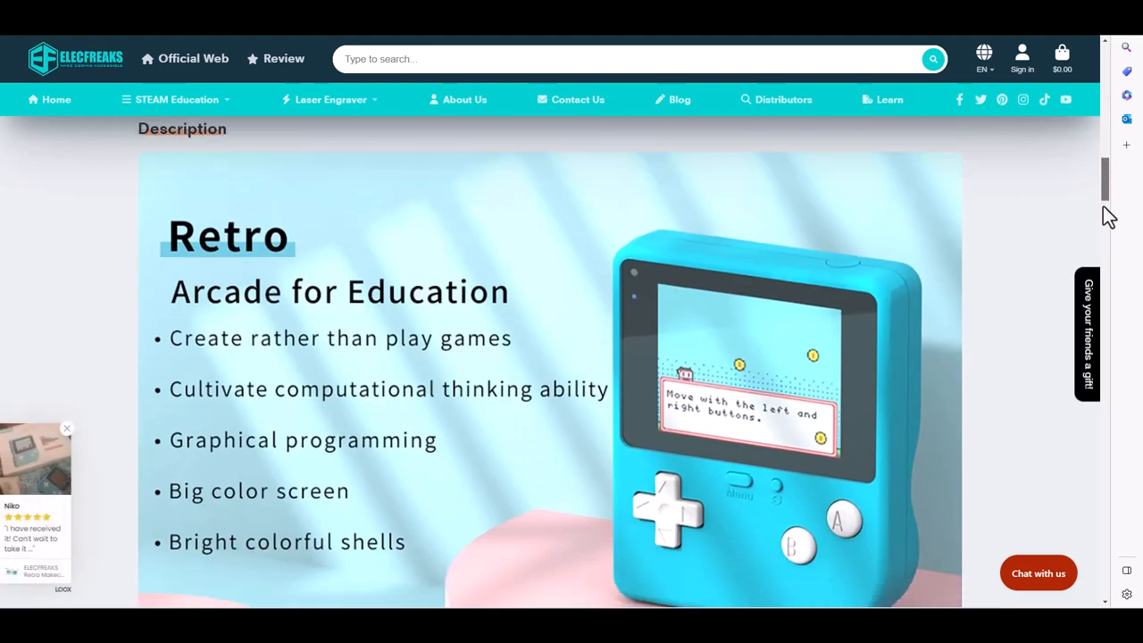
scroll(down, 3)
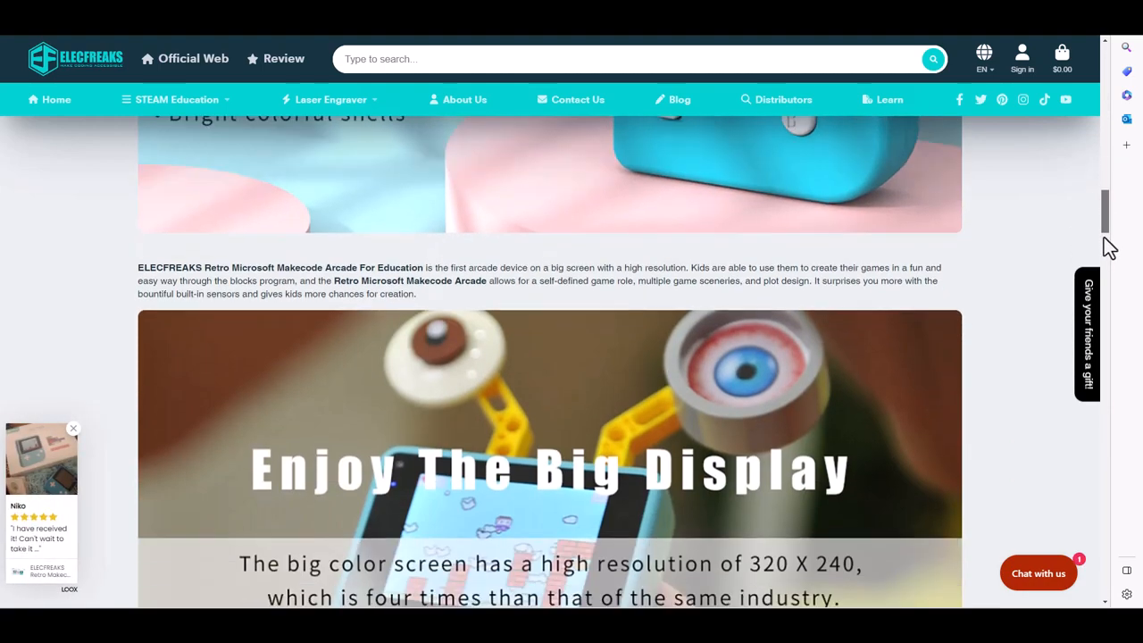
scroll(down, 3)
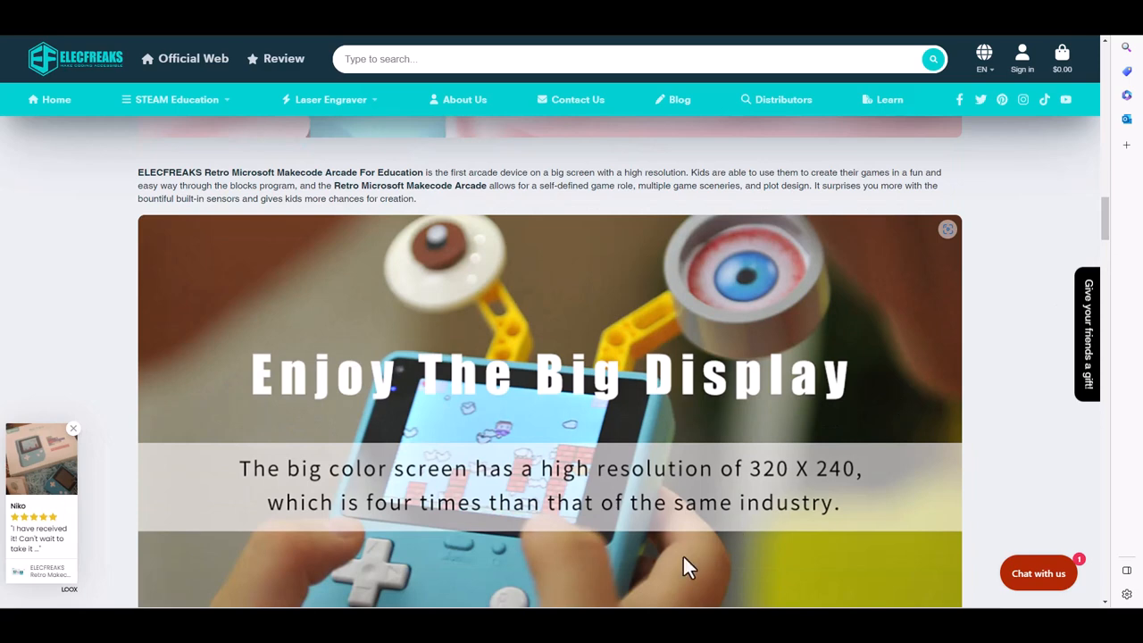
mouse_move(371, 434)
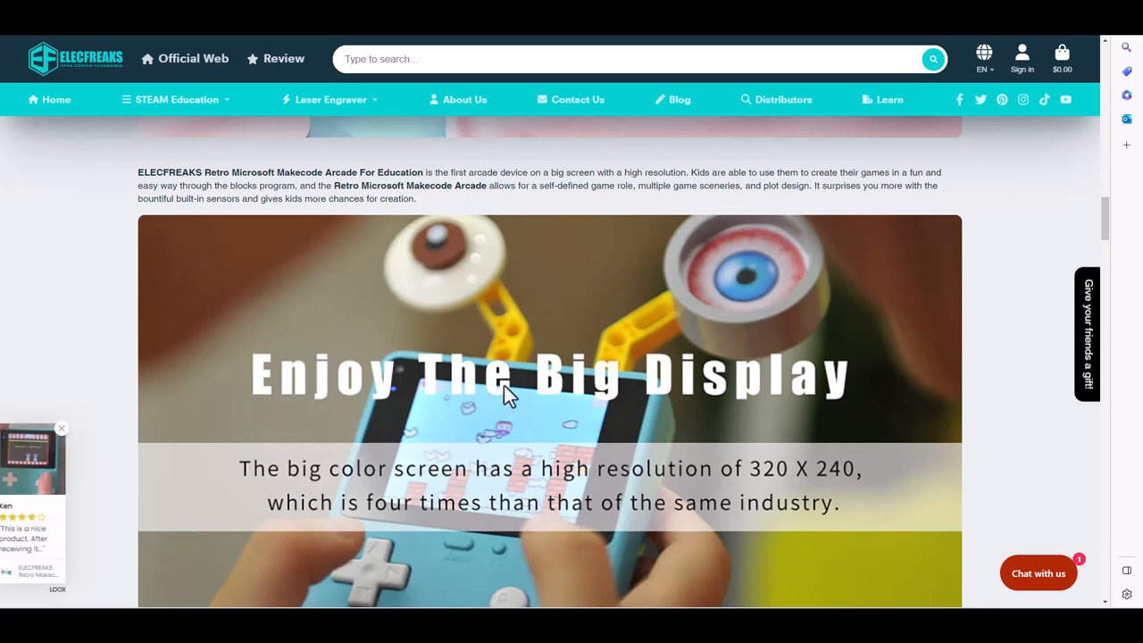
scroll(down, 3)
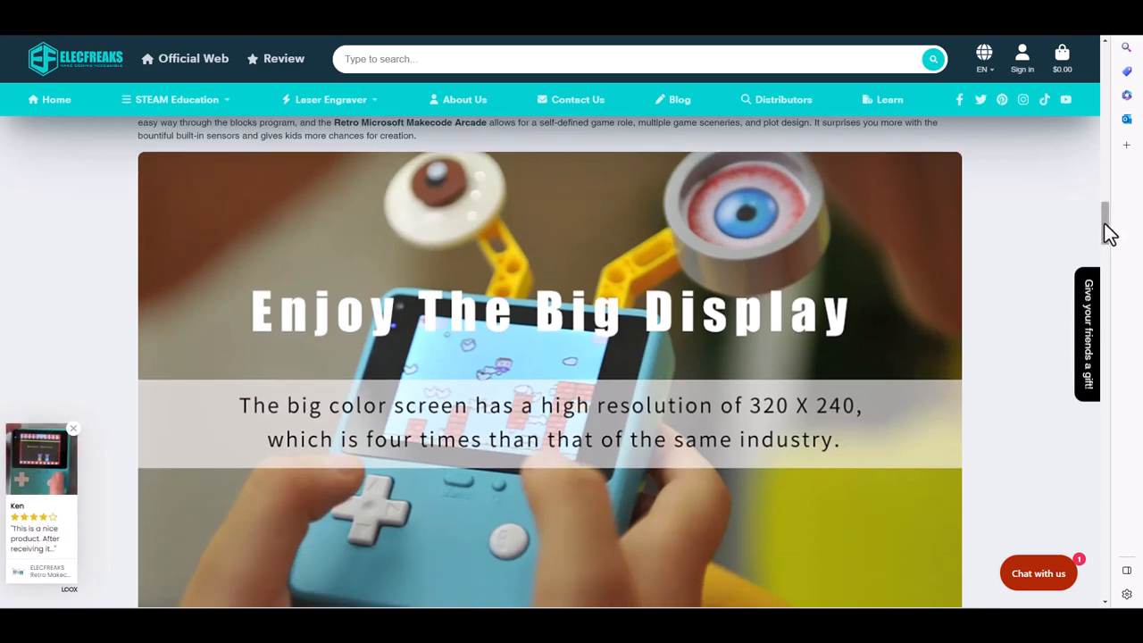
scroll(down, 3)
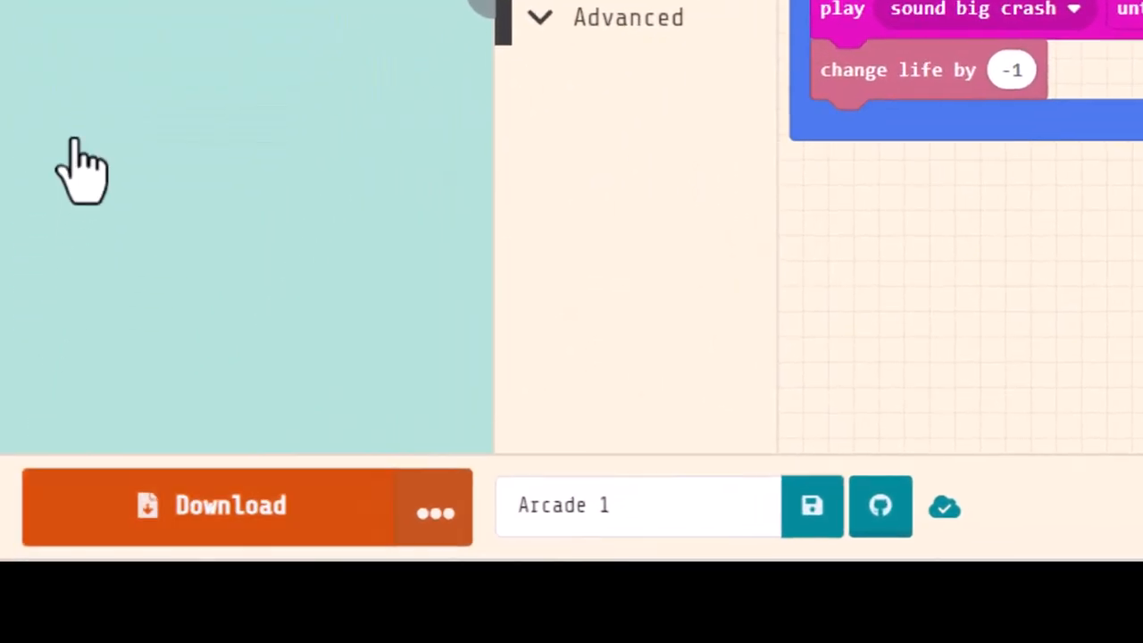
Step: From the download options choose the Retro Arcade board as the target hardware
click(435, 508)
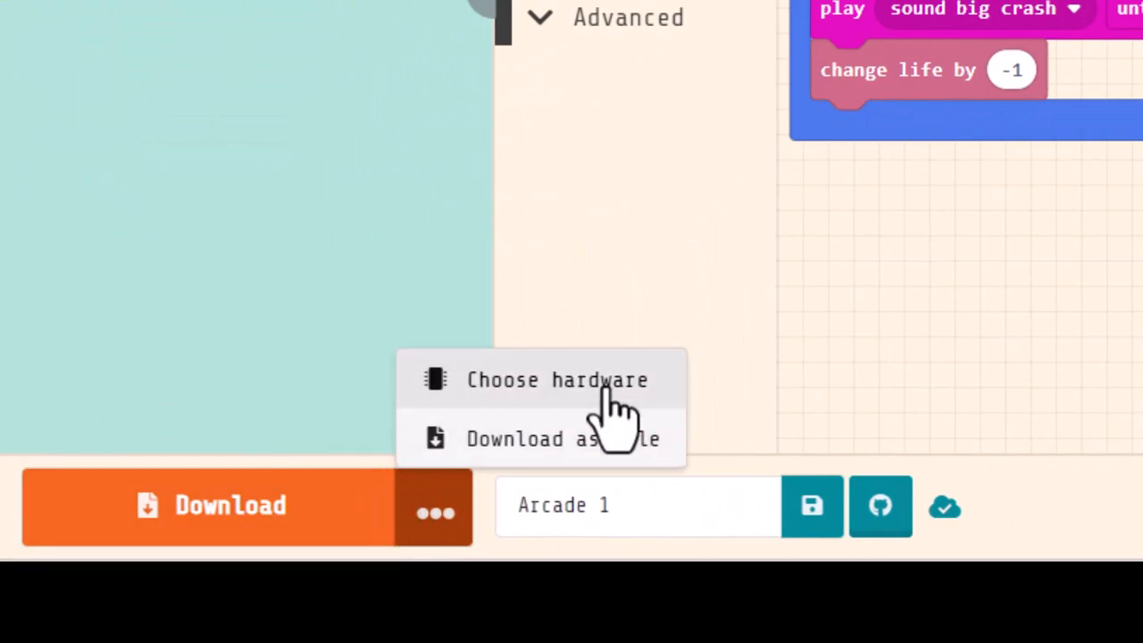
click(557, 379)
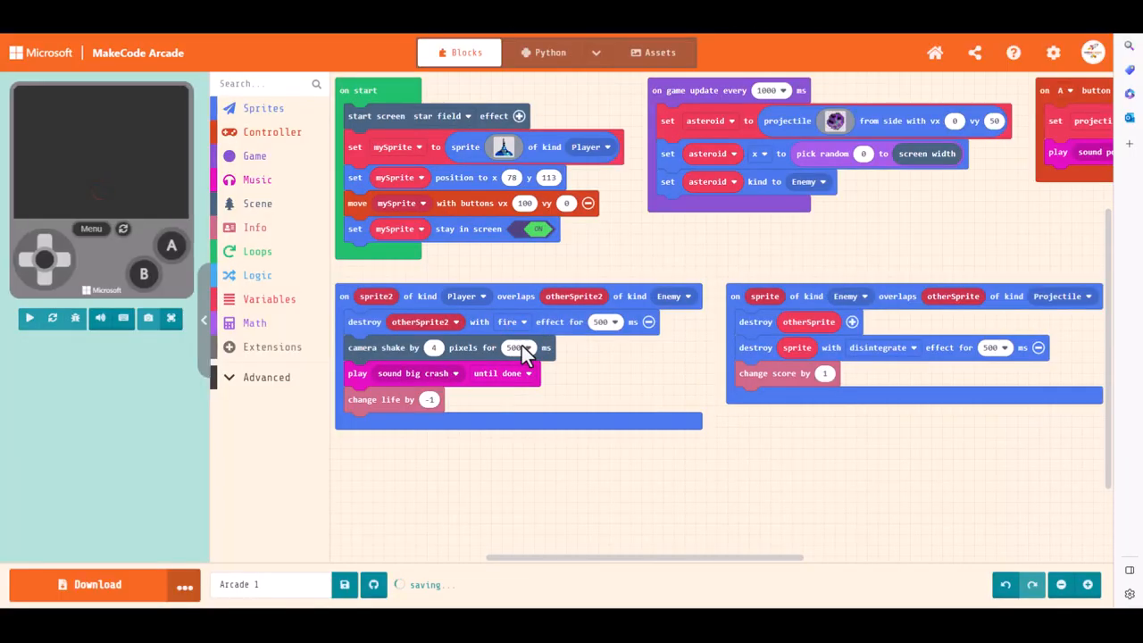
mouse_move(9, 232)
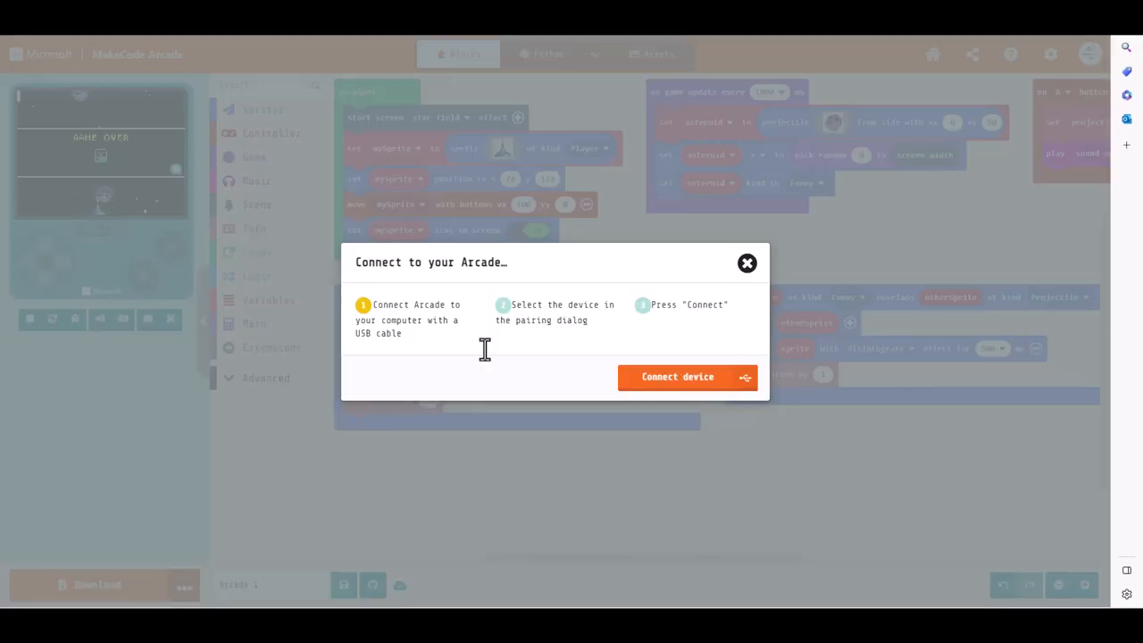
mouse_move(536, 366)
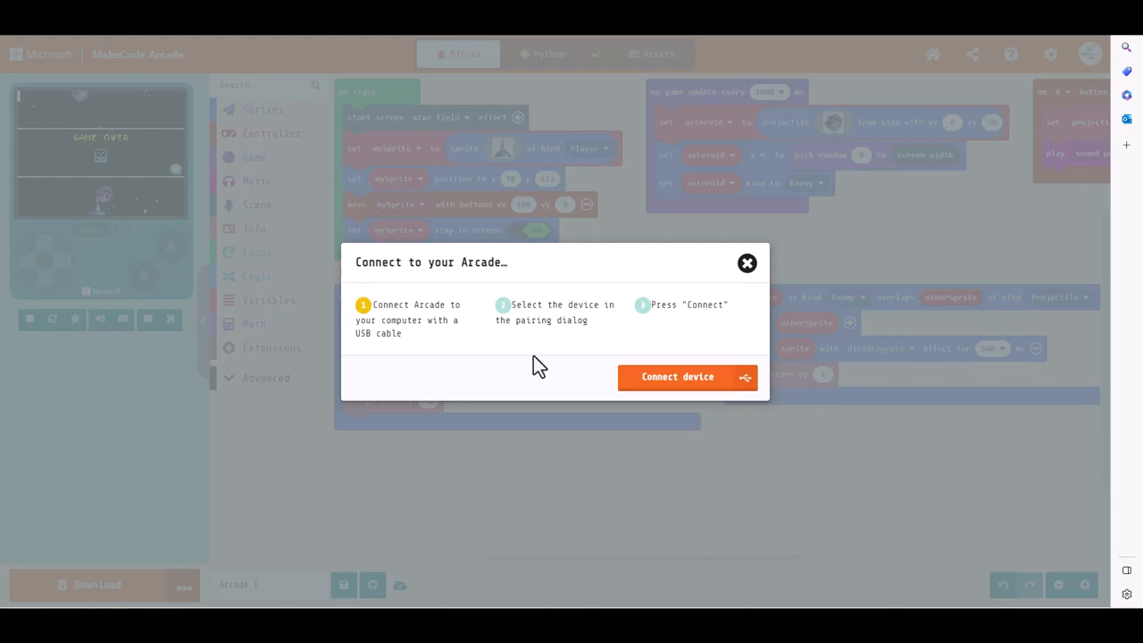
Step: Connect the device and pair with Arcade (app) in the browser USB prompt
click(677, 375)
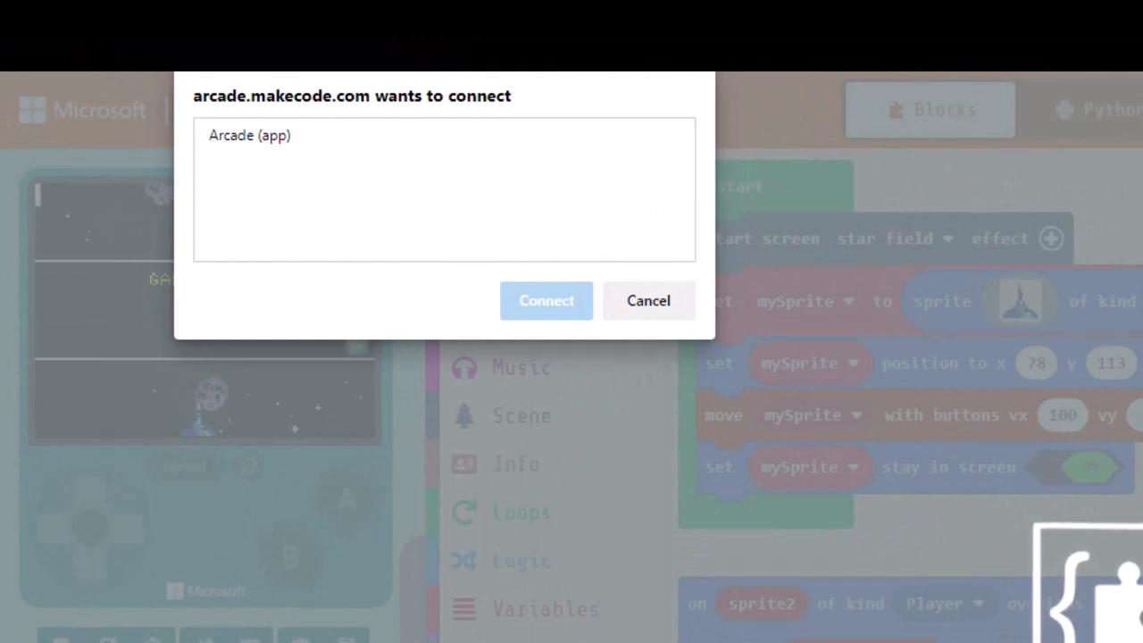
click(250, 136)
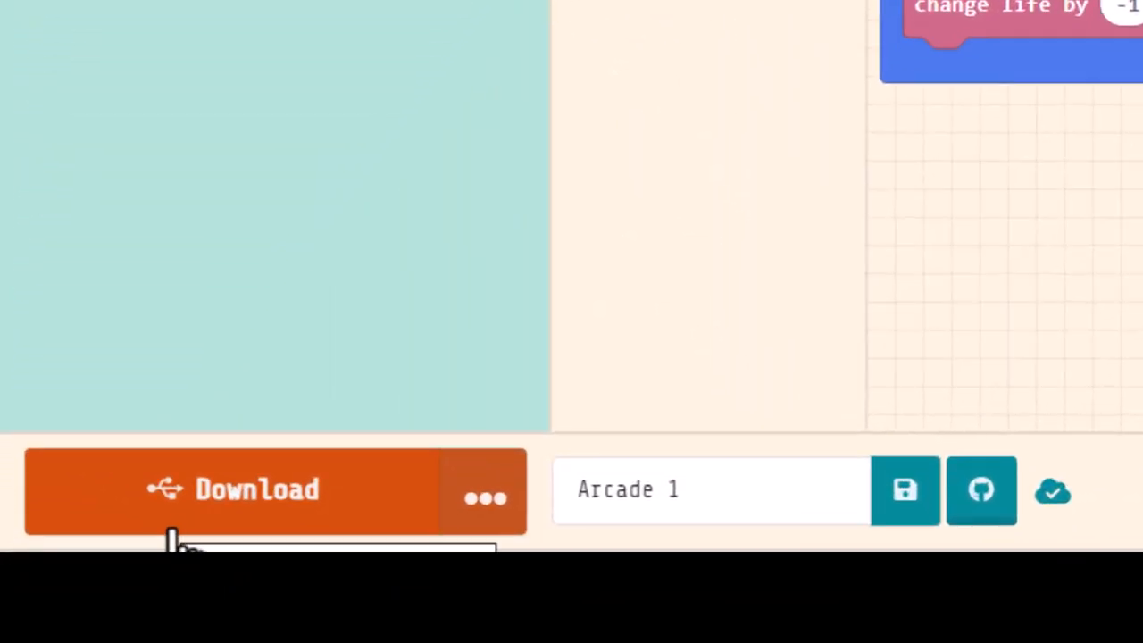
mouse_move(182, 536)
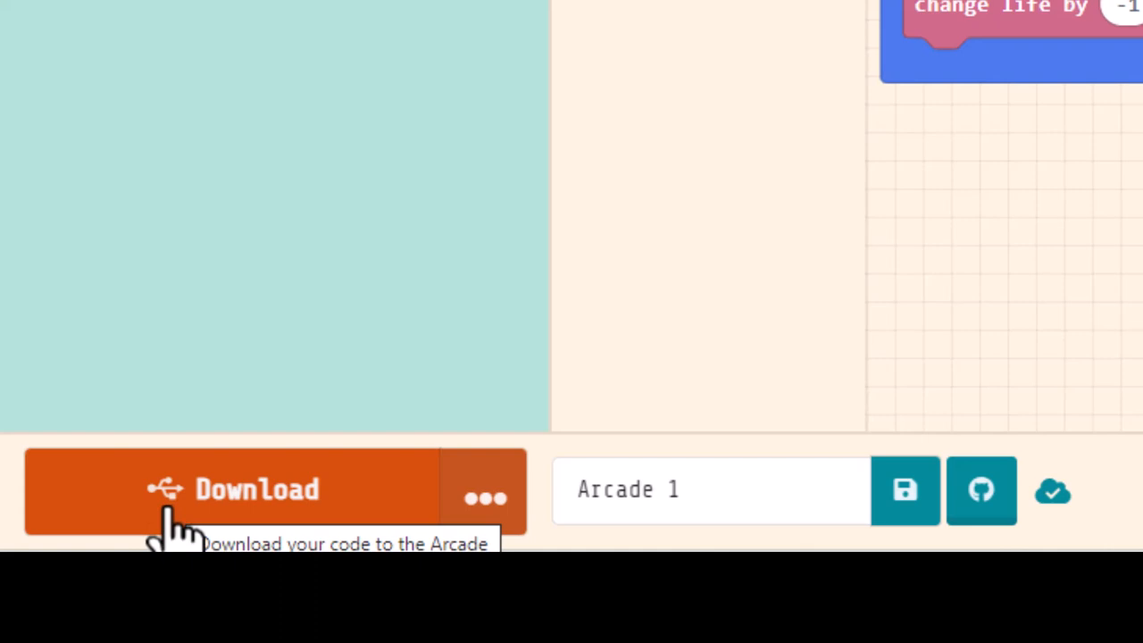
Step: Download the 'Arcade 1' game over USB to the paired Arcade handheld
click(232, 490)
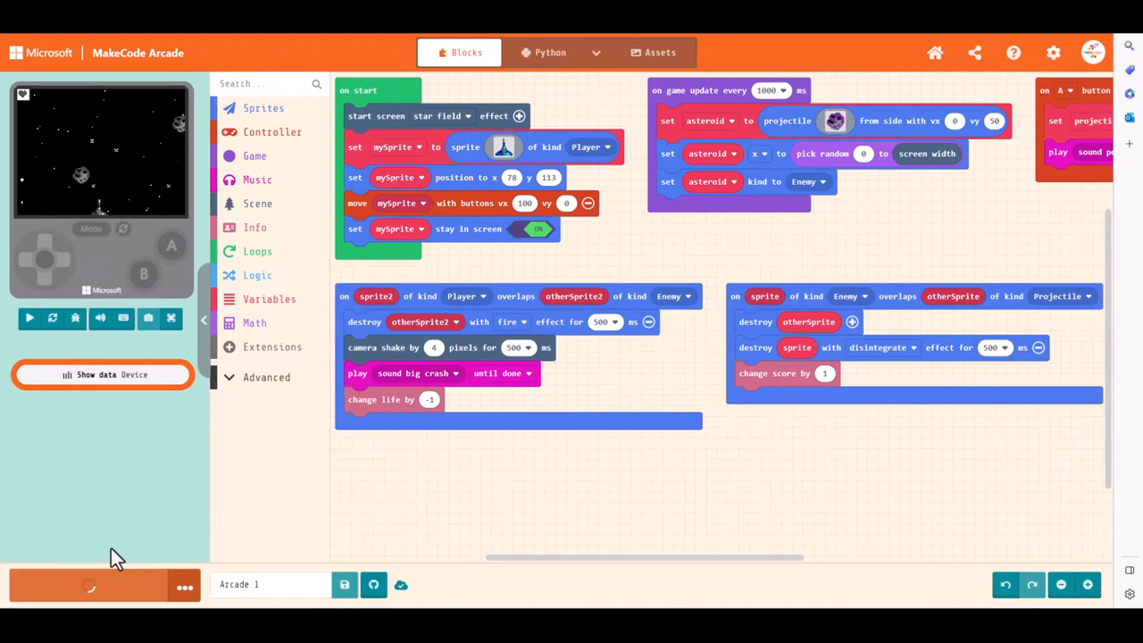
click(29, 318)
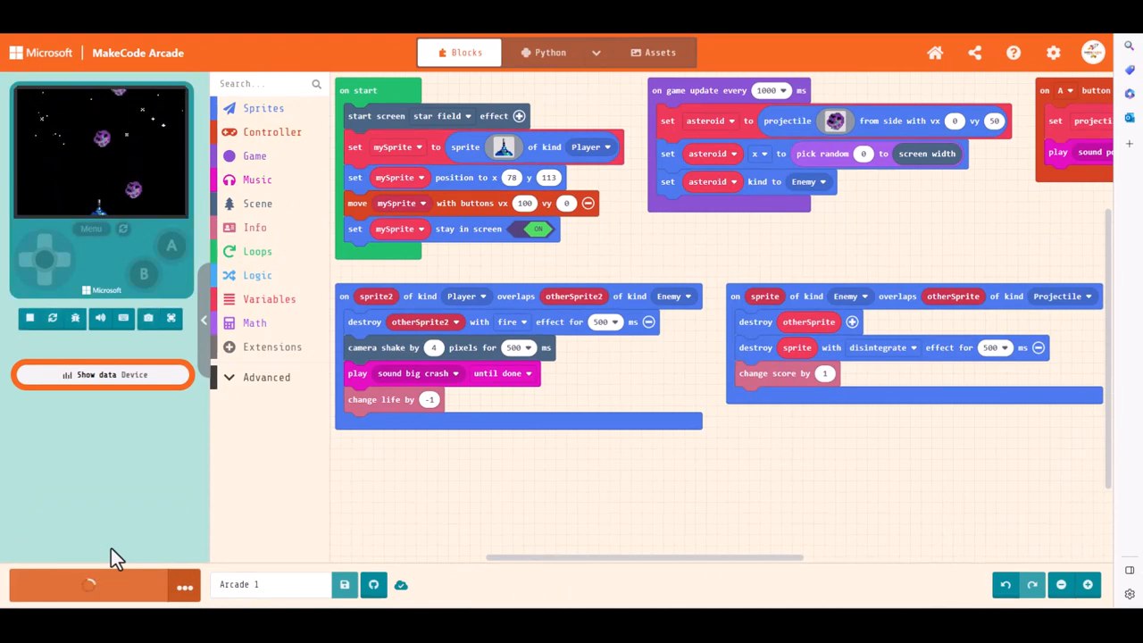
click(89, 584)
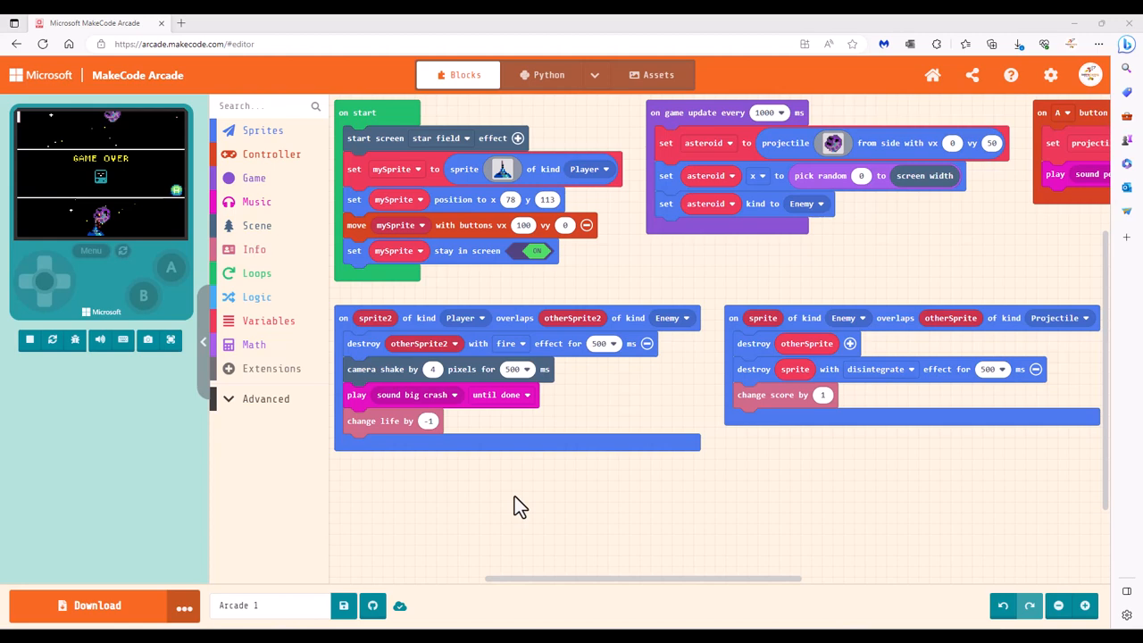
mouse_move(481, 574)
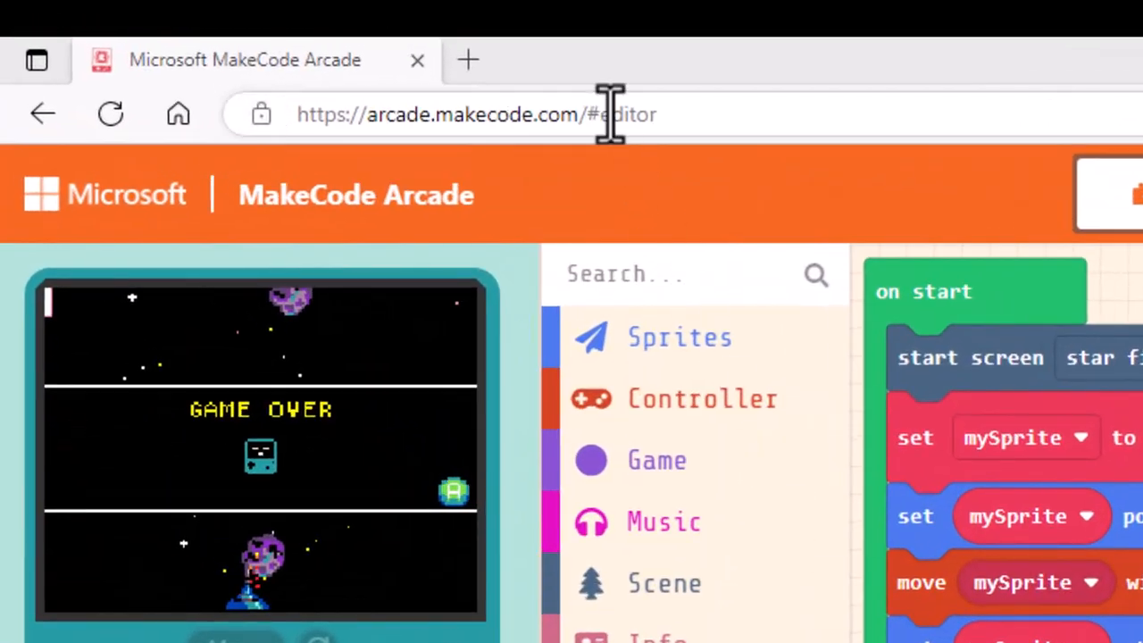
mouse_move(438, 143)
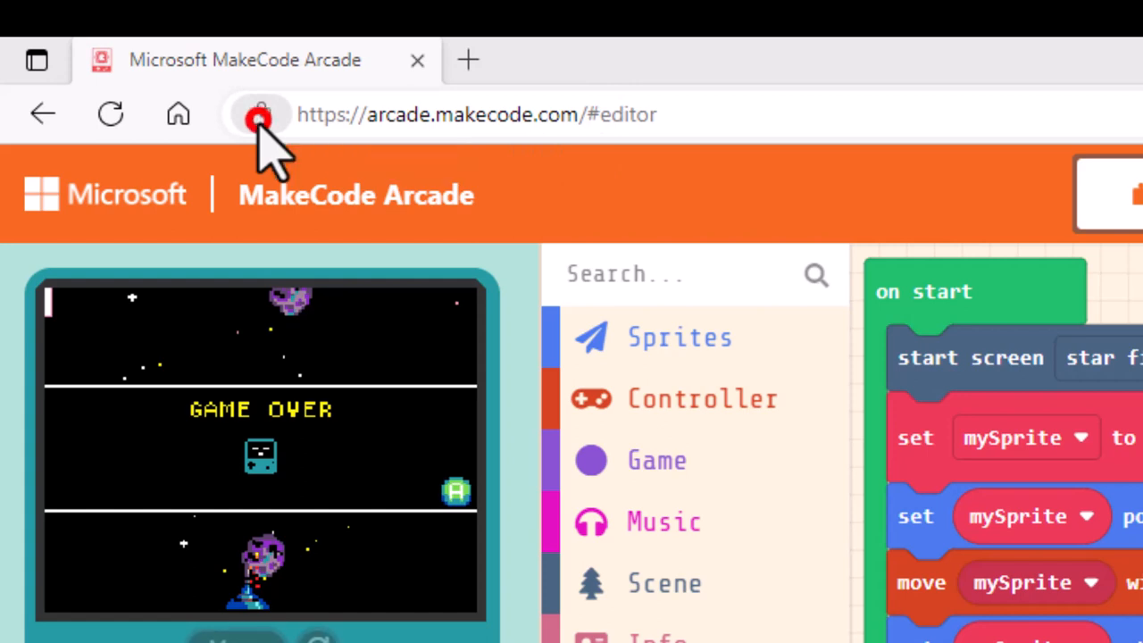
Step: From the address-bar site permissions remove MakeCode Arcade's access to the Arcade USB device
click(261, 115)
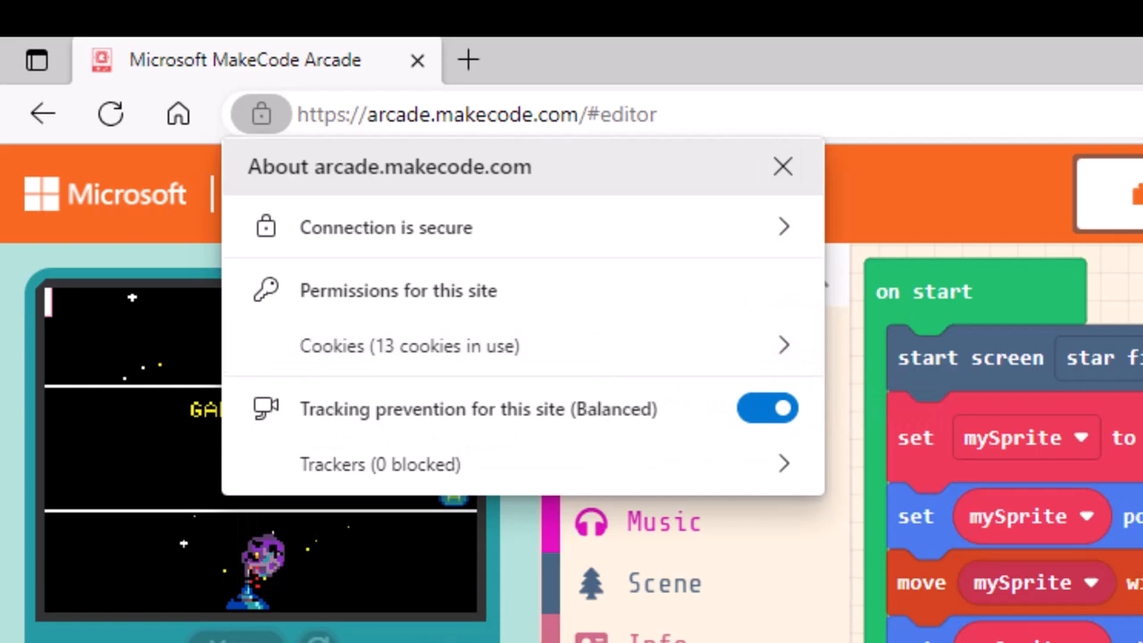
click(783, 166)
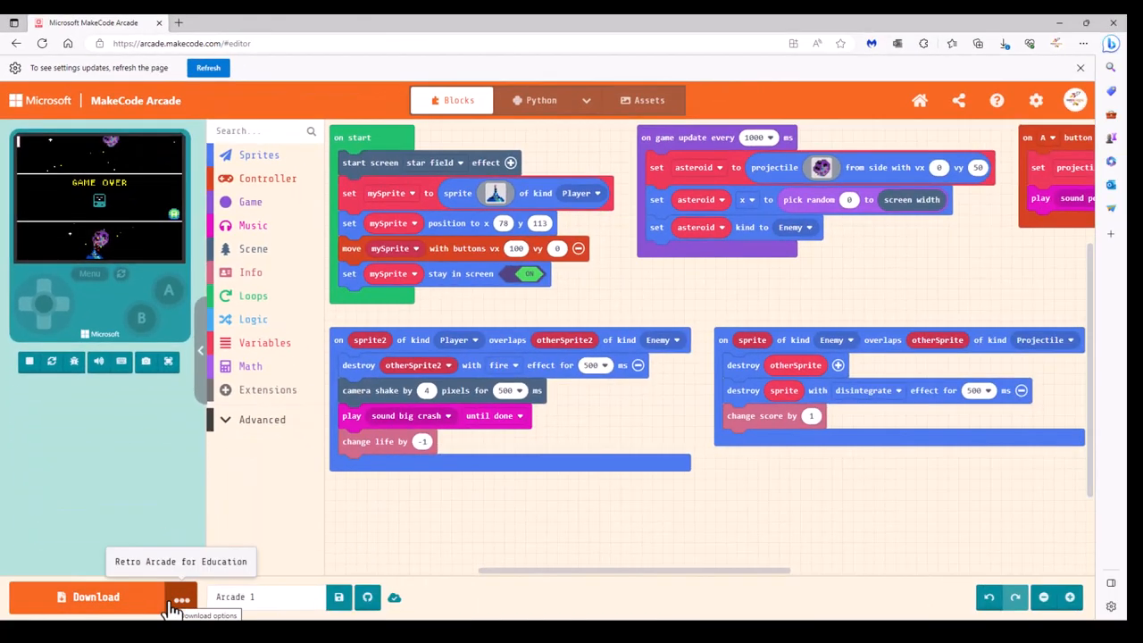
mouse_move(284, 544)
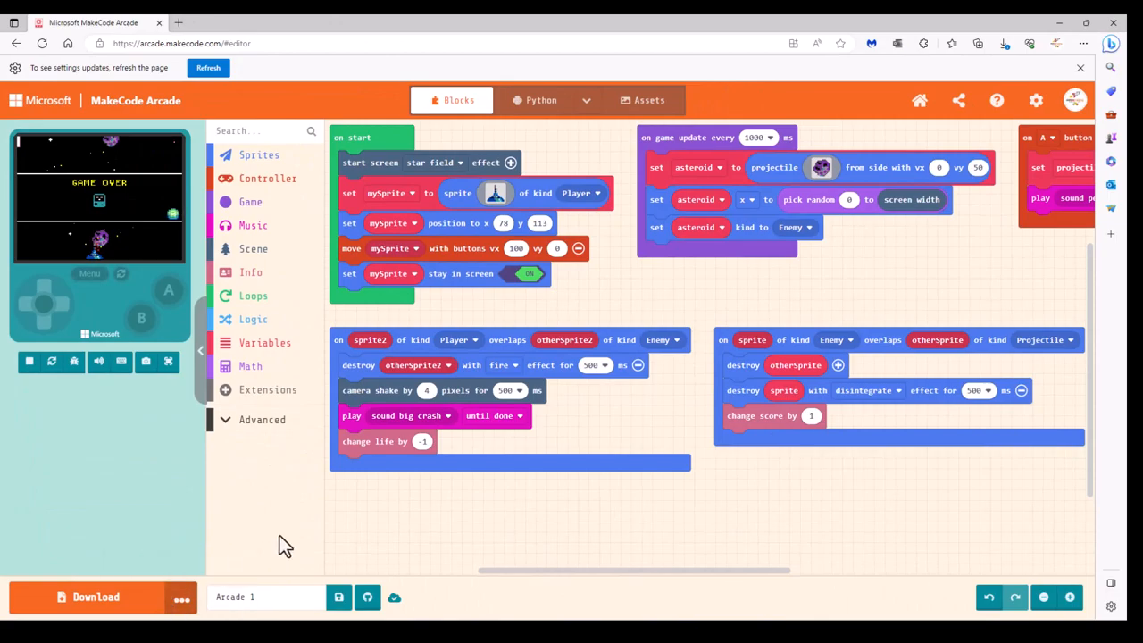